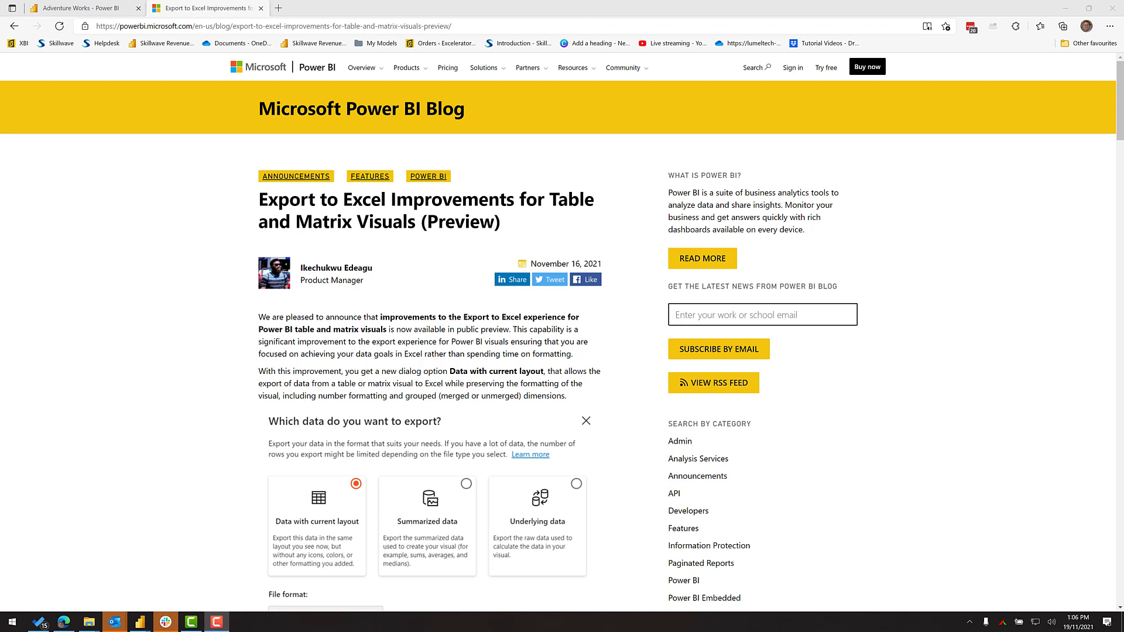
{"action": "mouse_move", "coordinate": [601, 262]}
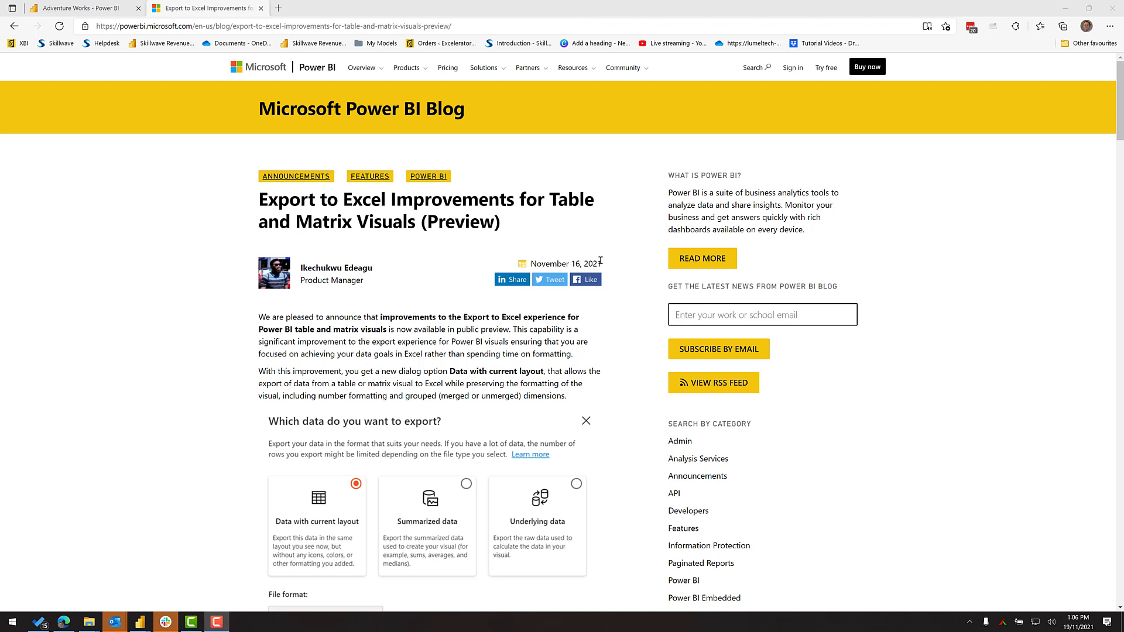
{"action": "mouse_move", "coordinate": [620, 265]}
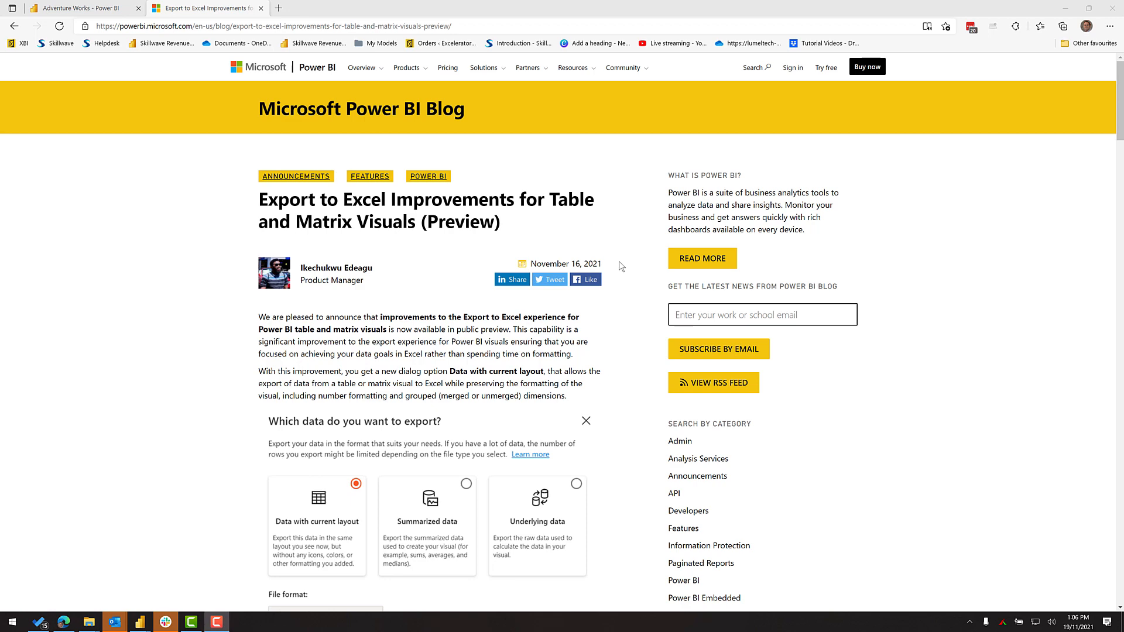
Skim the export-improvements blog post and switch to the Adventure Works report tab
{"action": "scroll", "scroll_direction": "down", "scroll_amount": 3}
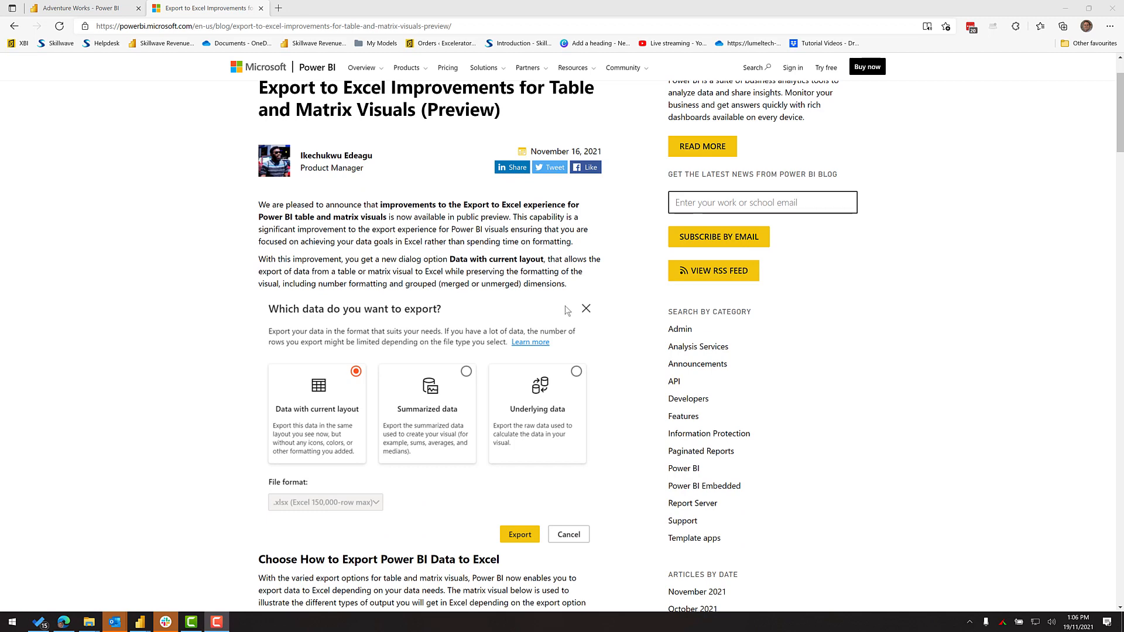
{"action": "scroll", "scroll_direction": "up", "scroll_amount": 3}
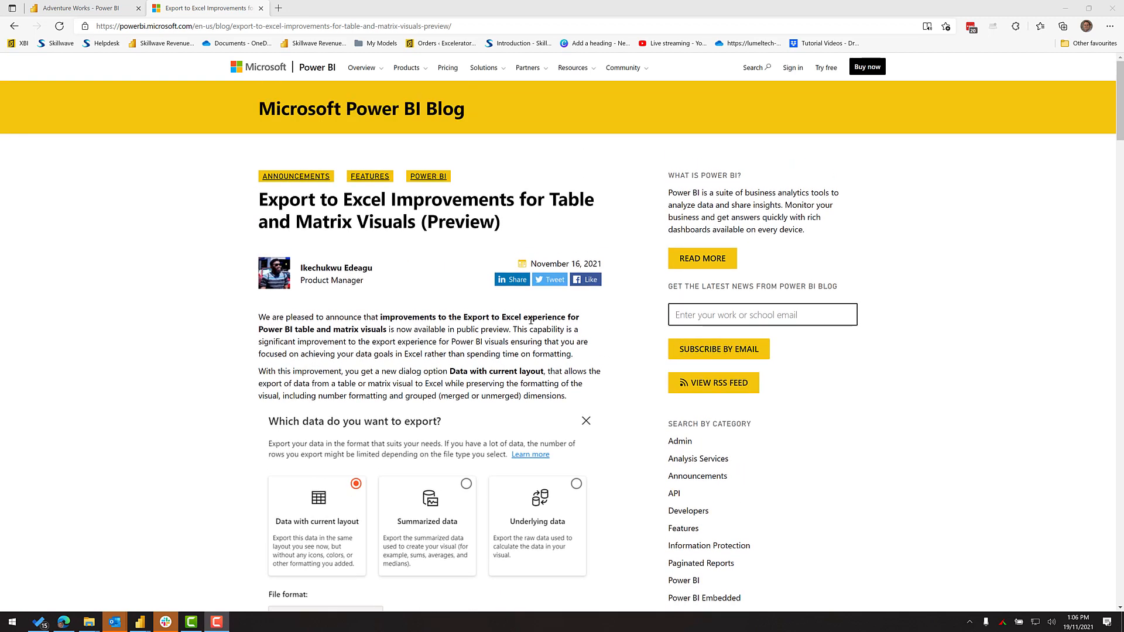
{"action": "left_click", "coordinate": [82, 8]}
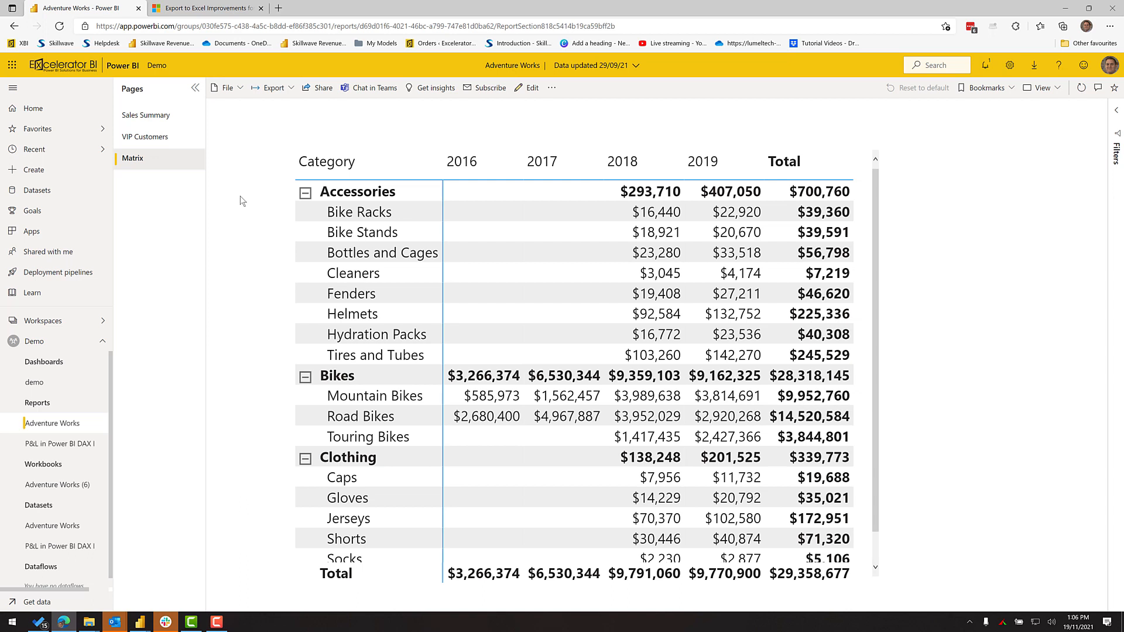
Bring up the More options menu on the Category sales matrix visual
{"action": "left_click", "coordinate": [275, 87]}
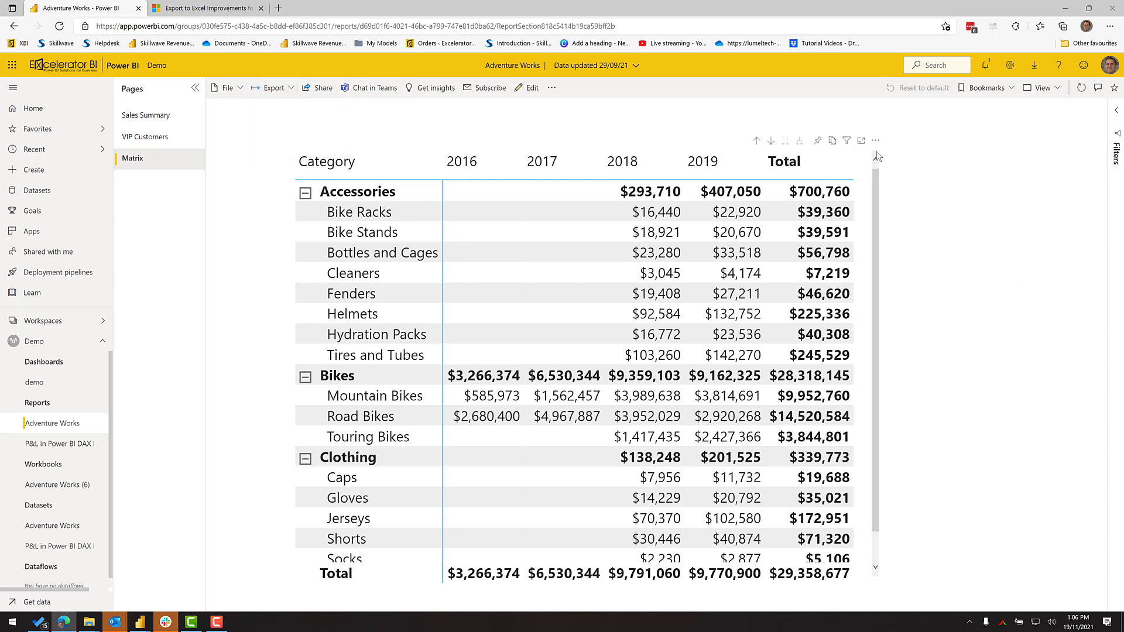
{"action": "mouse_move", "coordinate": [719, 146]}
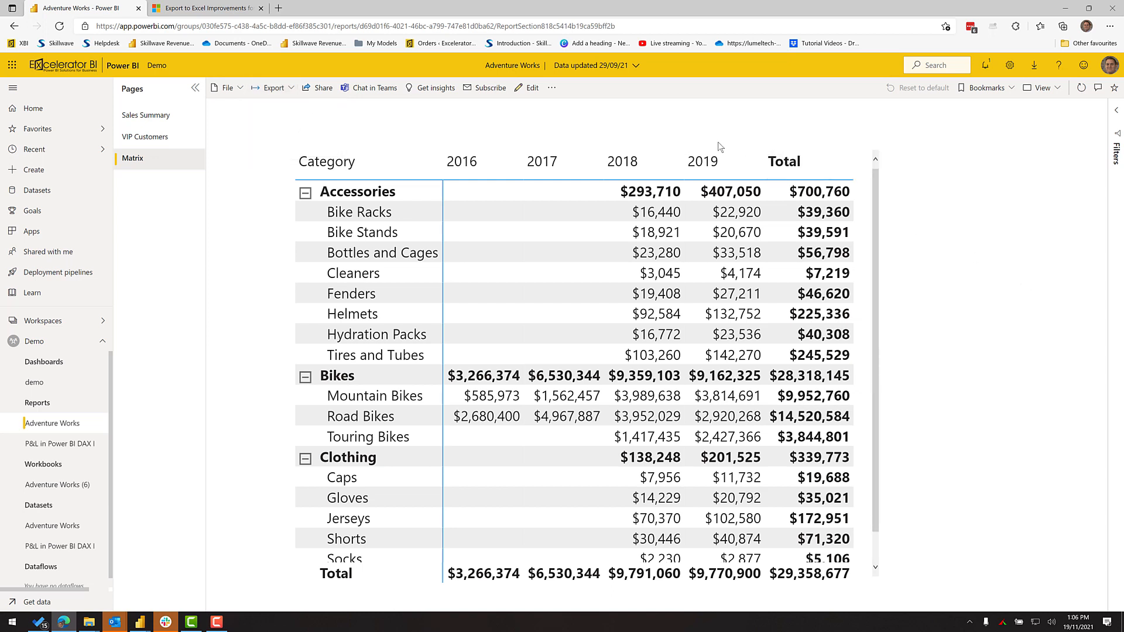
{"action": "mouse_move", "coordinate": [699, 145]}
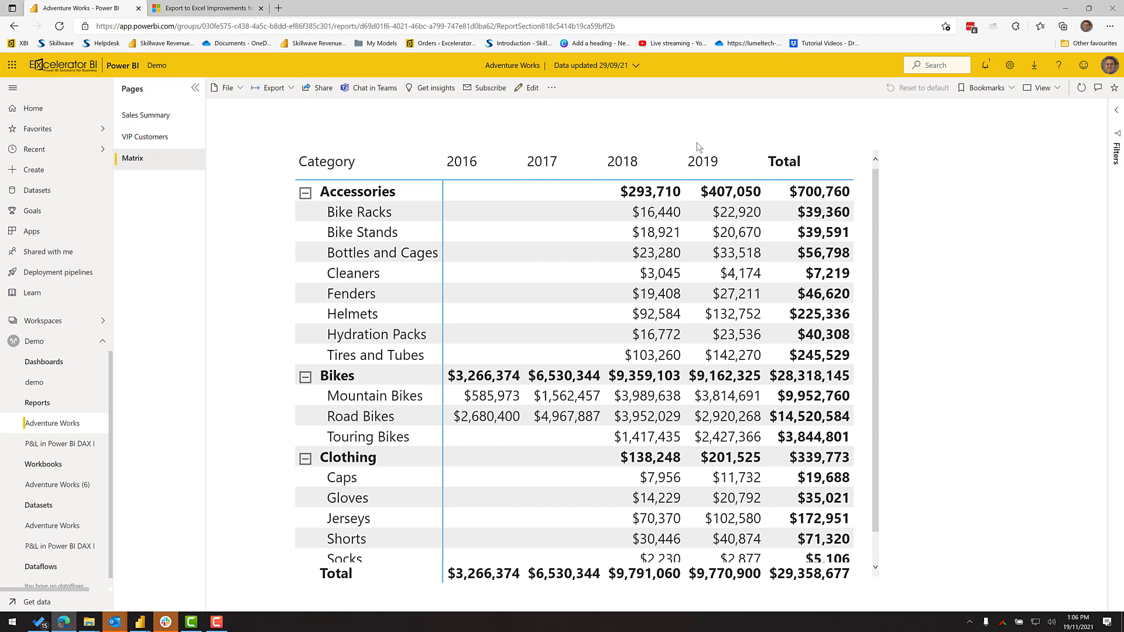
{"action": "left_click", "coordinate": [874, 141]}
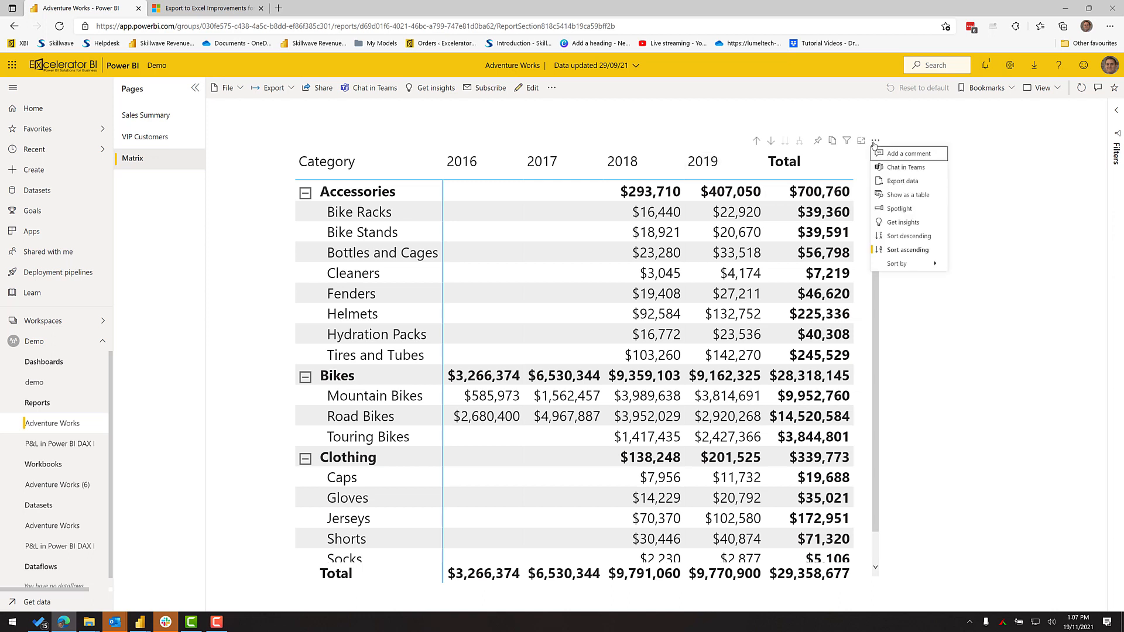
{"action": "mouse_move", "coordinate": [901, 180]}
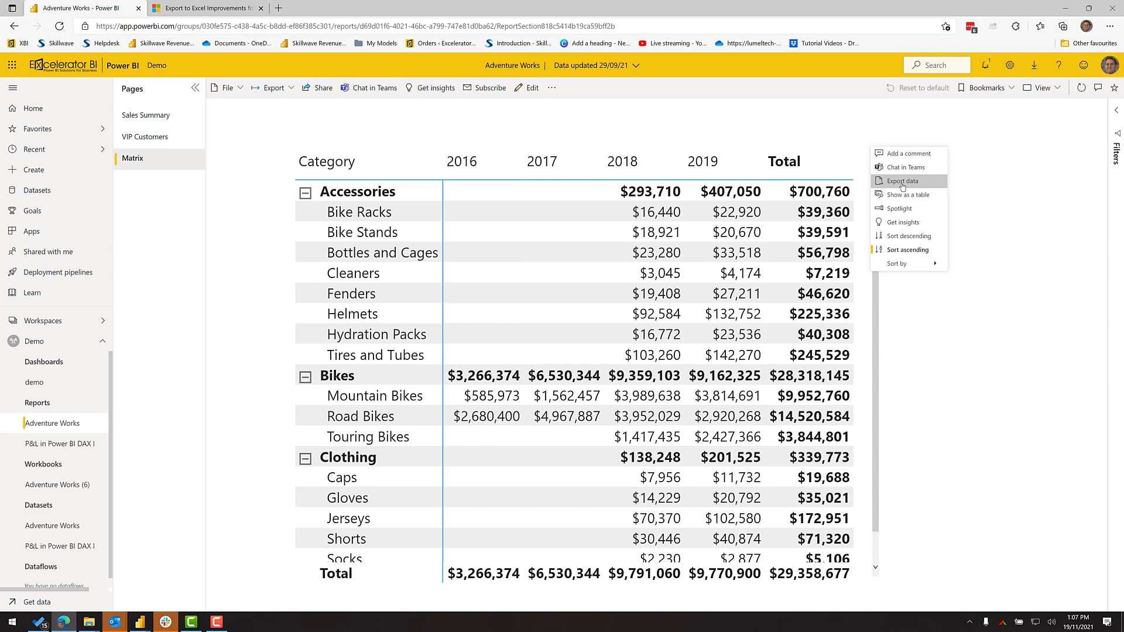
Export the matrix as Summarized data in .xlsx format, producing data.xlsx in downloads
{"action": "left_click", "coordinate": [902, 180]}
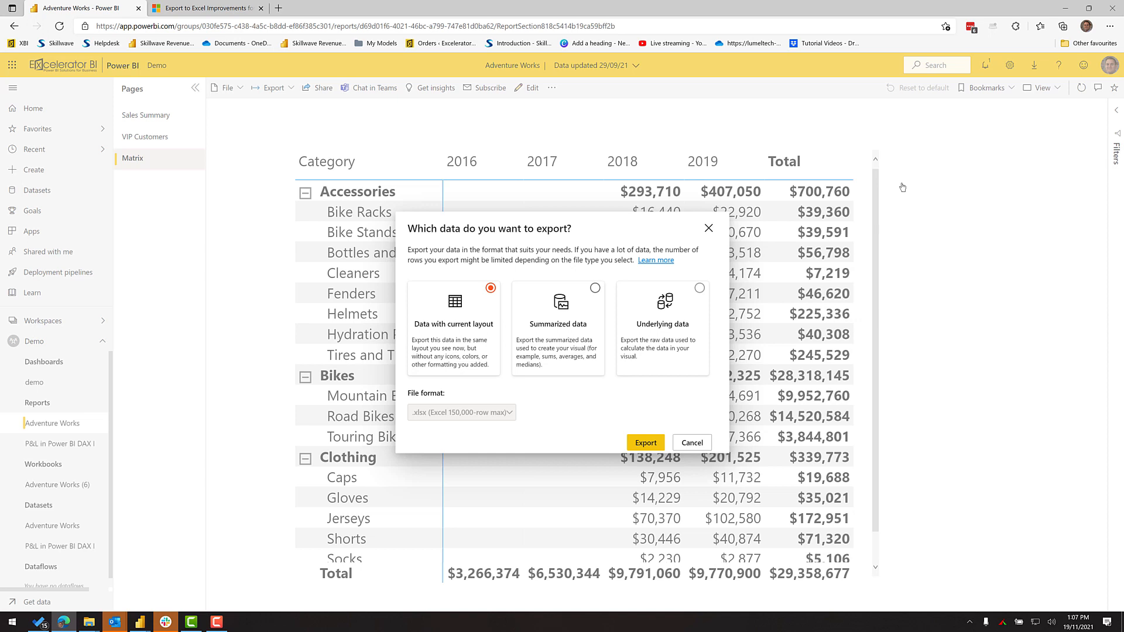
{"action": "mouse_move", "coordinate": [628, 253]}
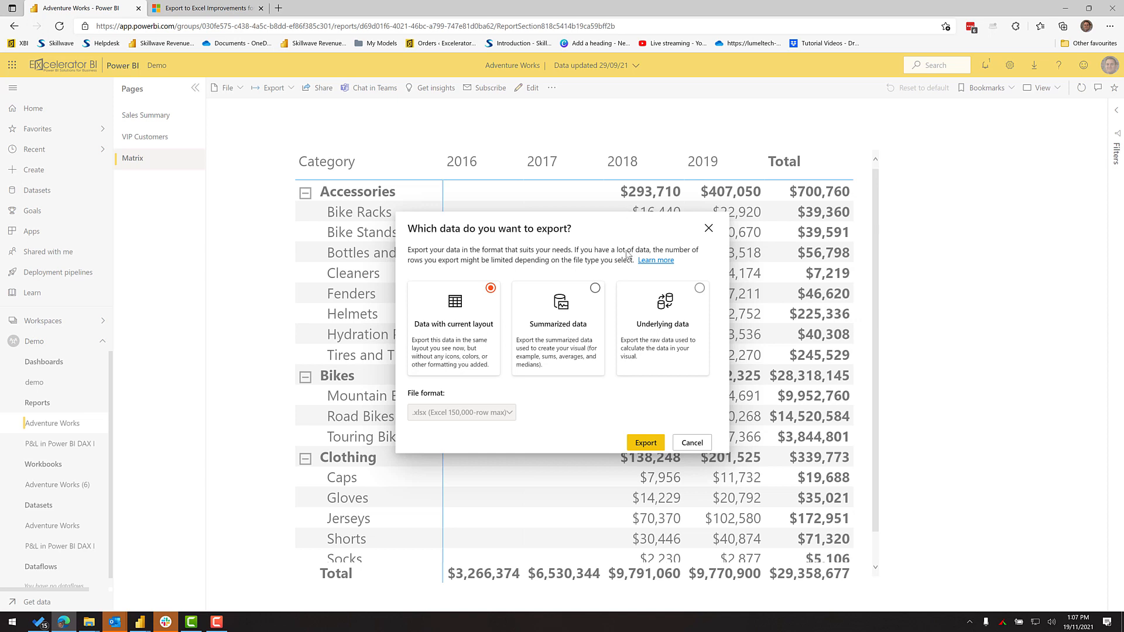
{"action": "mouse_move", "coordinate": [701, 302]}
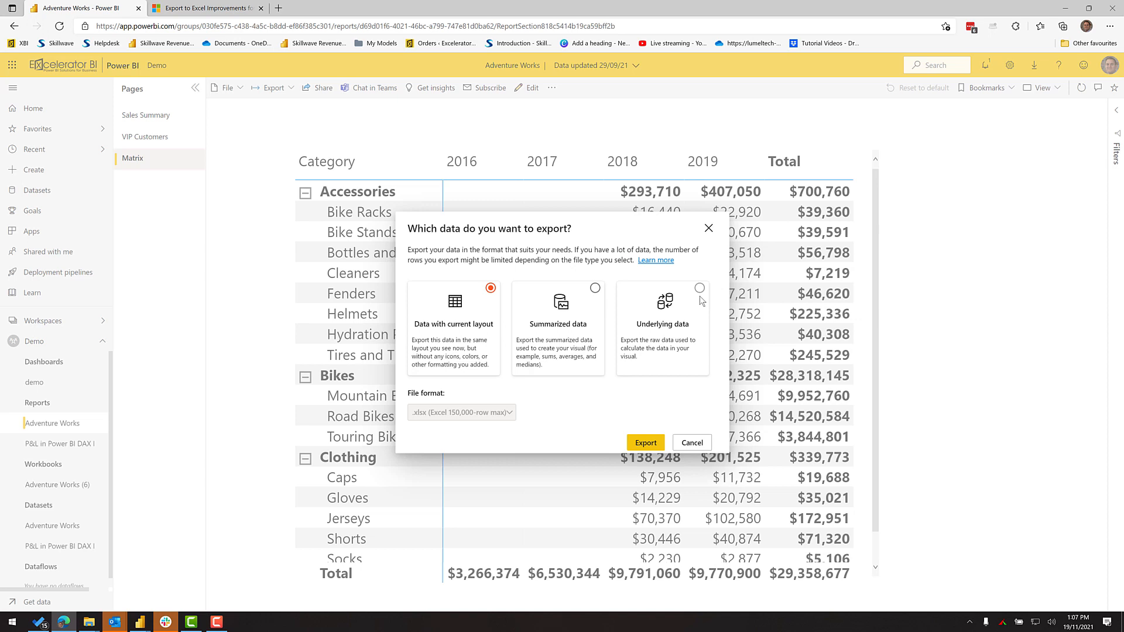
{"action": "mouse_move", "coordinate": [701, 310]}
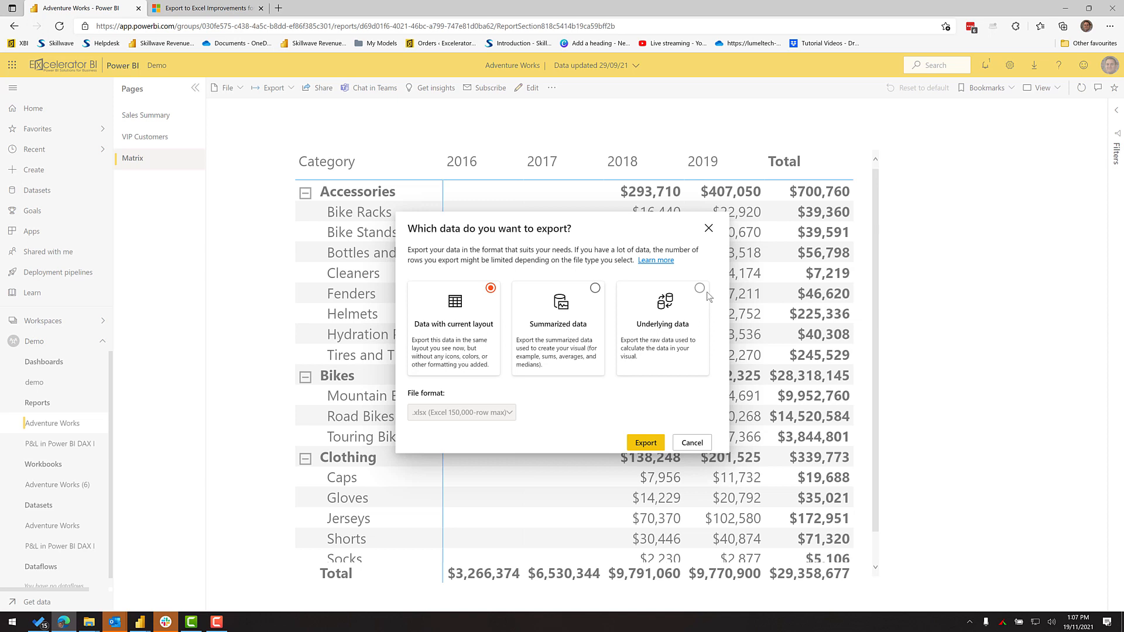
{"action": "mouse_move", "coordinate": [431, 334]}
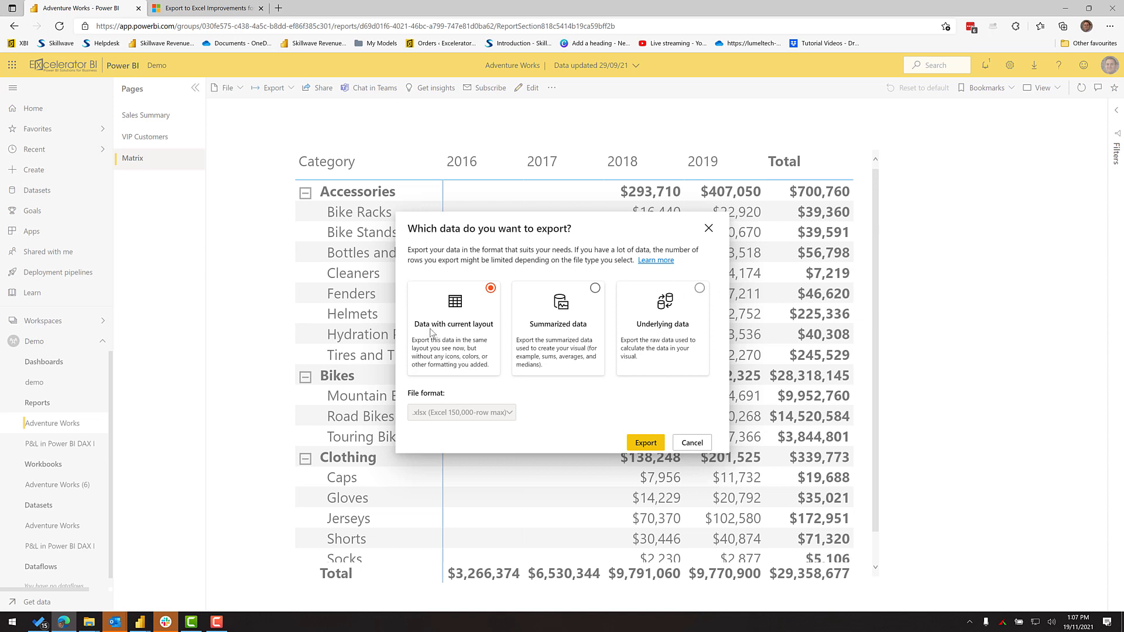
{"action": "left_click", "coordinate": [595, 288]}
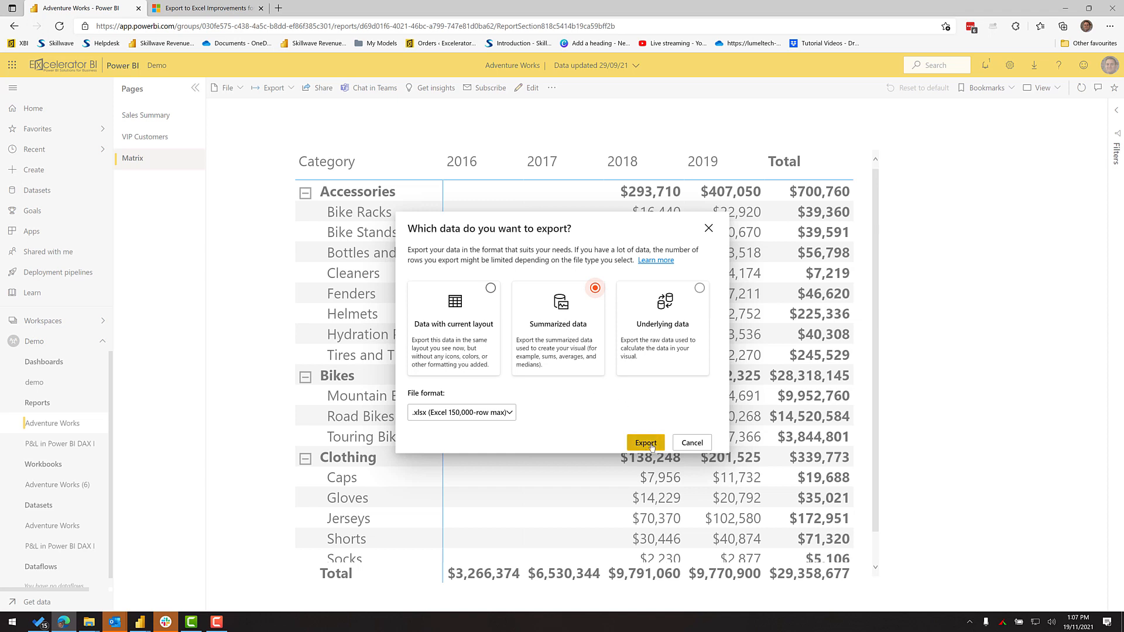
{"action": "left_click", "coordinate": [461, 412]}
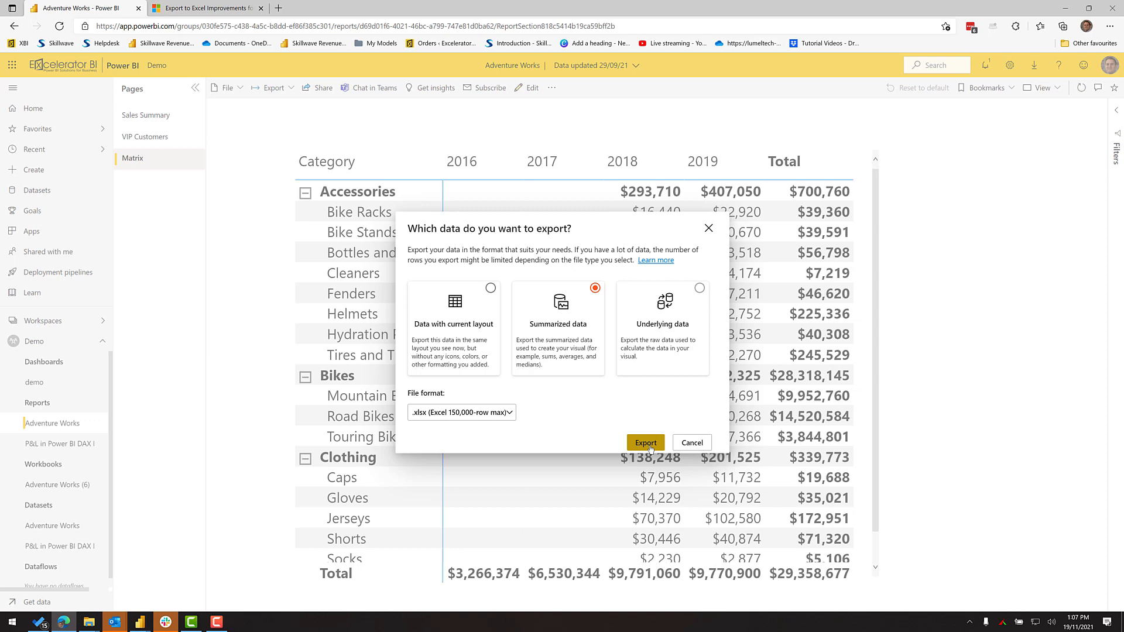
{"action": "left_click", "coordinate": [646, 443]}
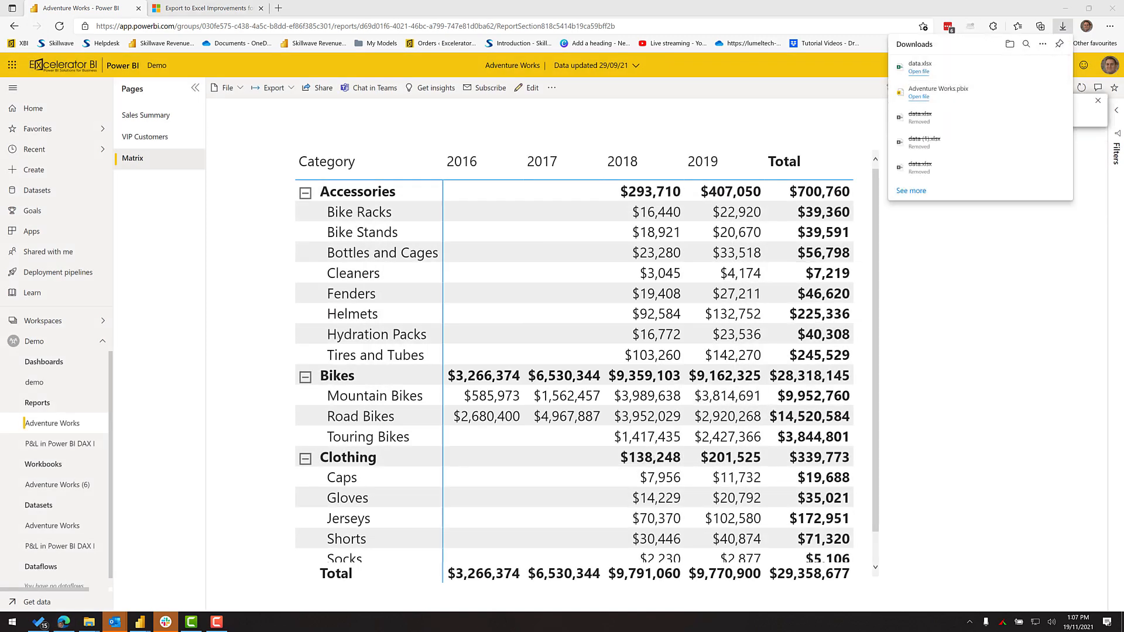
Open data.xlsx in Excel and check the 2019 Bike Stands sales value
{"action": "left_click", "coordinate": [919, 71]}
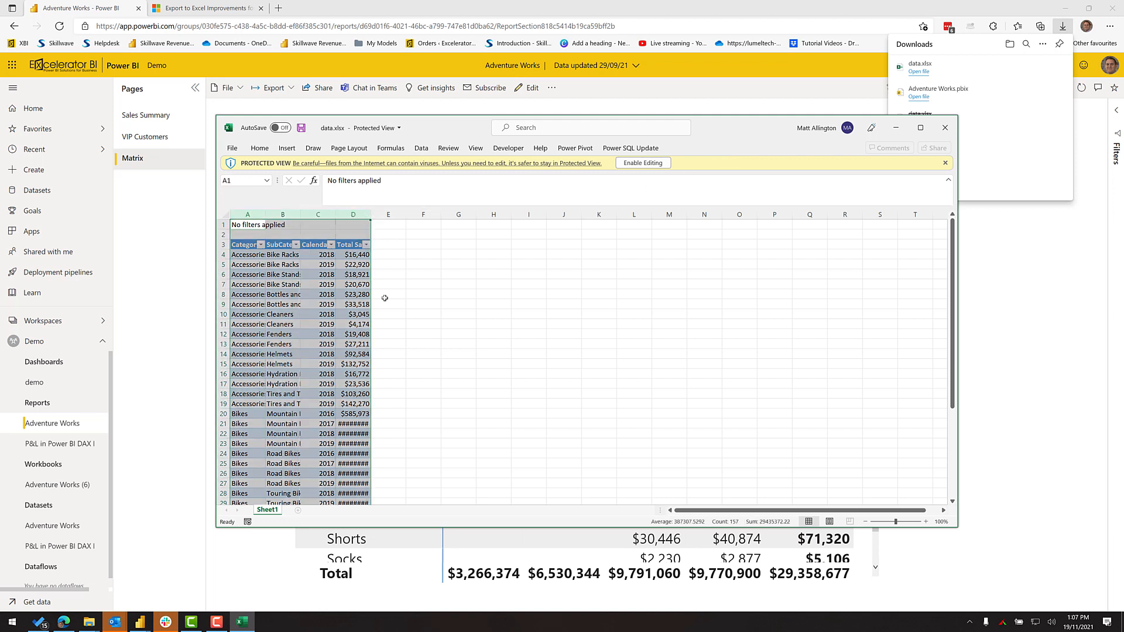
{"action": "left_click", "coordinate": [352, 283]}
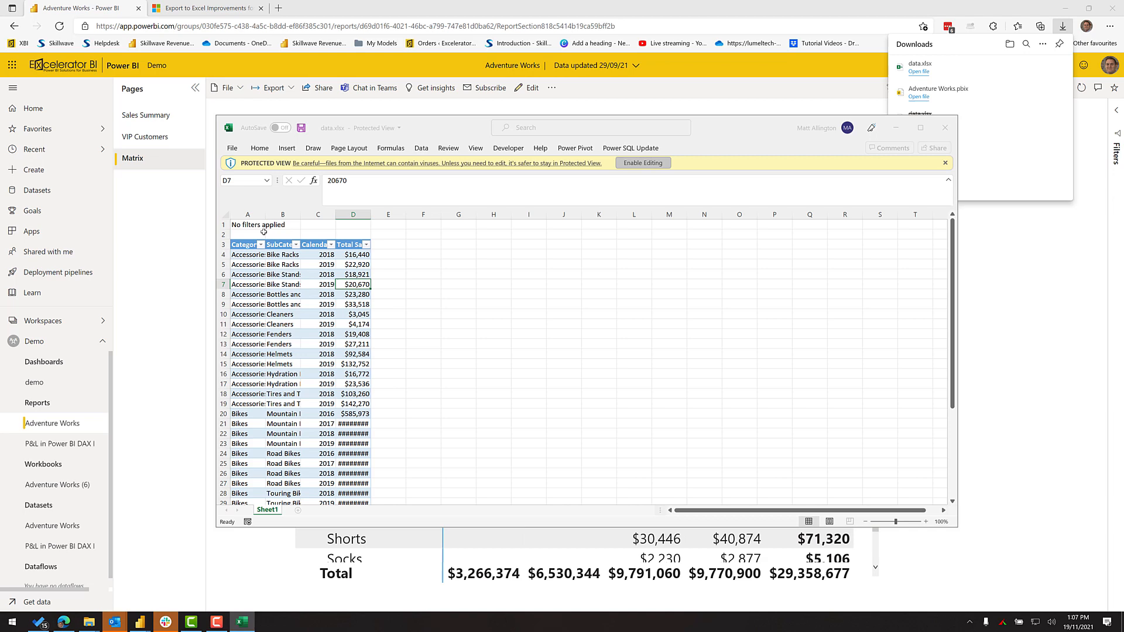
{"action": "left_click", "coordinate": [643, 163]}
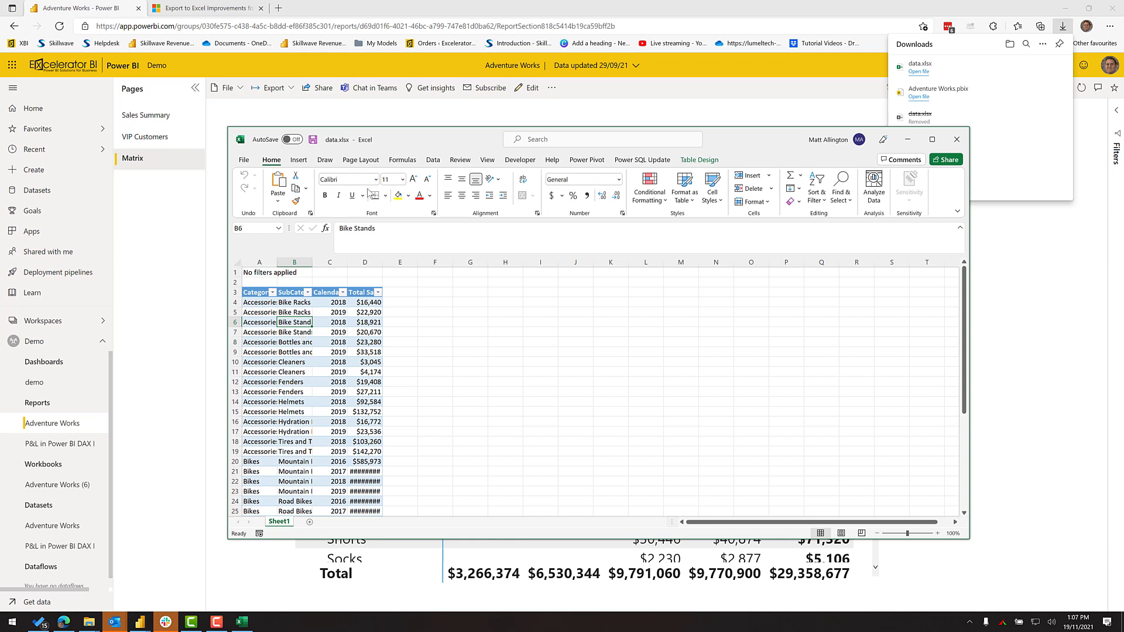
Insert a PivotTable on the existing sheet with Category, SubCategory, CalendarYear and Total Sales, then start closing the workbook
{"action": "left_click", "coordinate": [299, 160]}
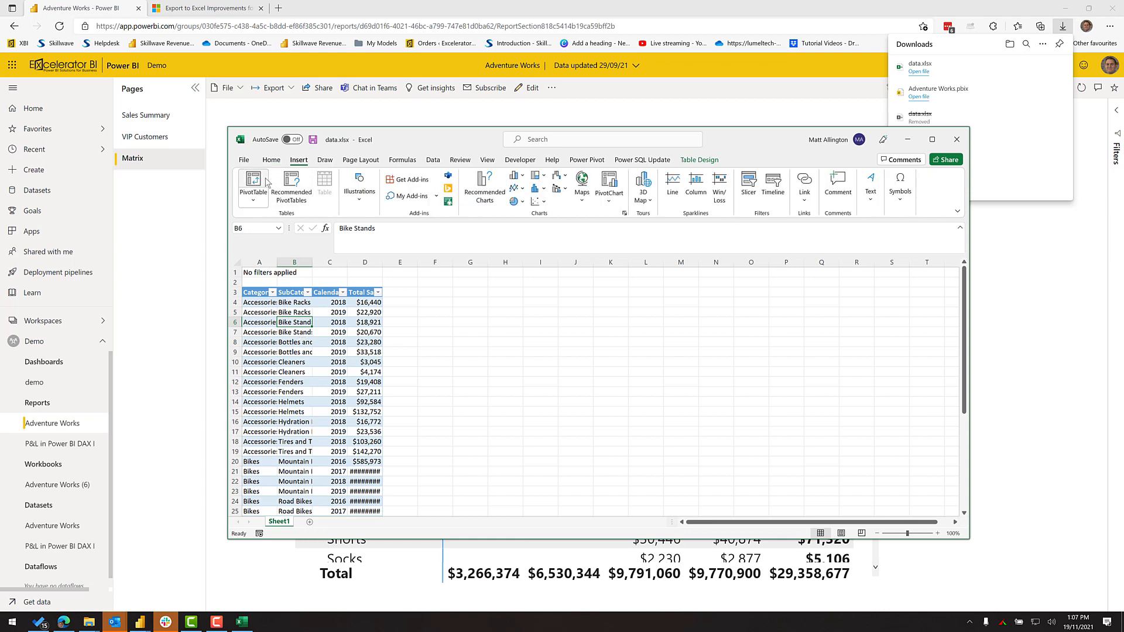
{"action": "left_click", "coordinate": [253, 182]}
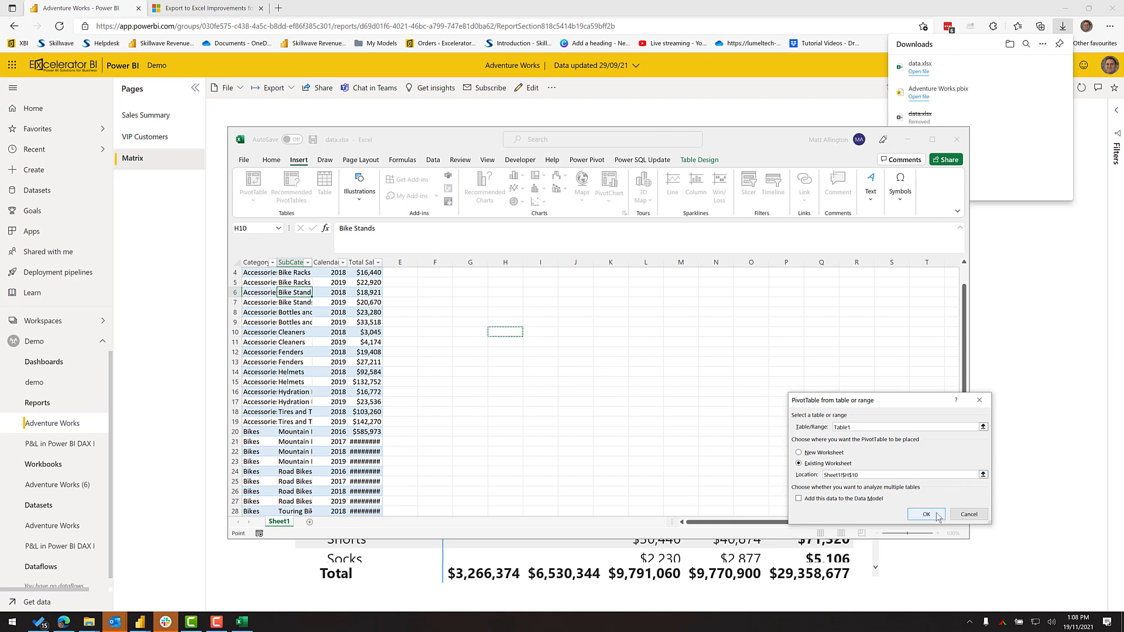
{"action": "left_click", "coordinate": [926, 514]}
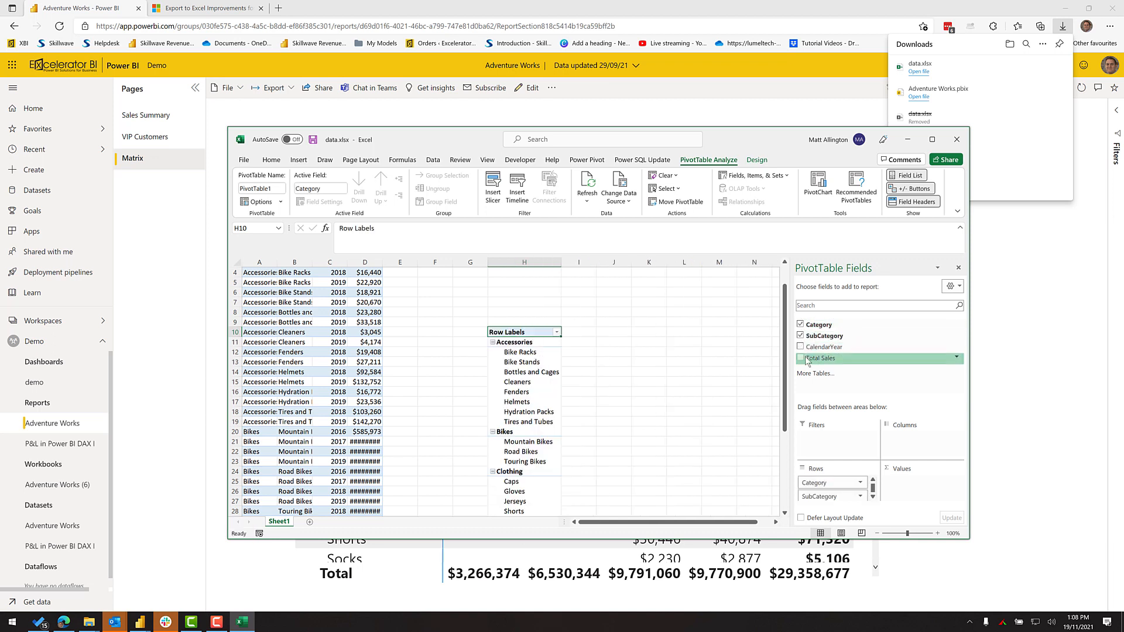
{"action": "left_click", "coordinate": [801, 359]}
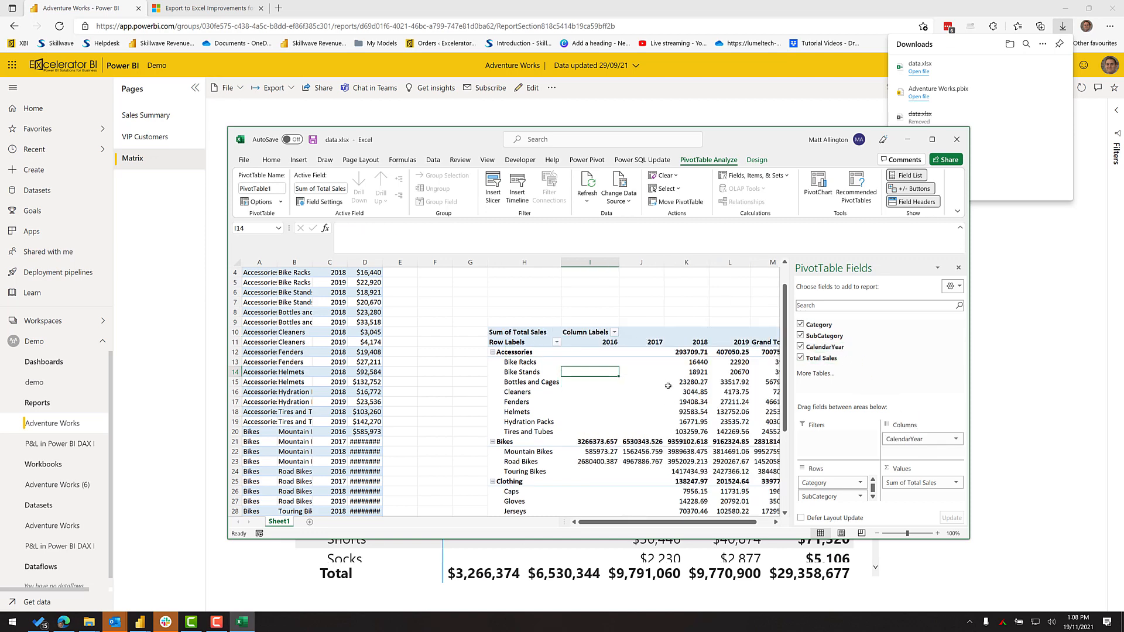
{"action": "left_click", "coordinate": [641, 376]}
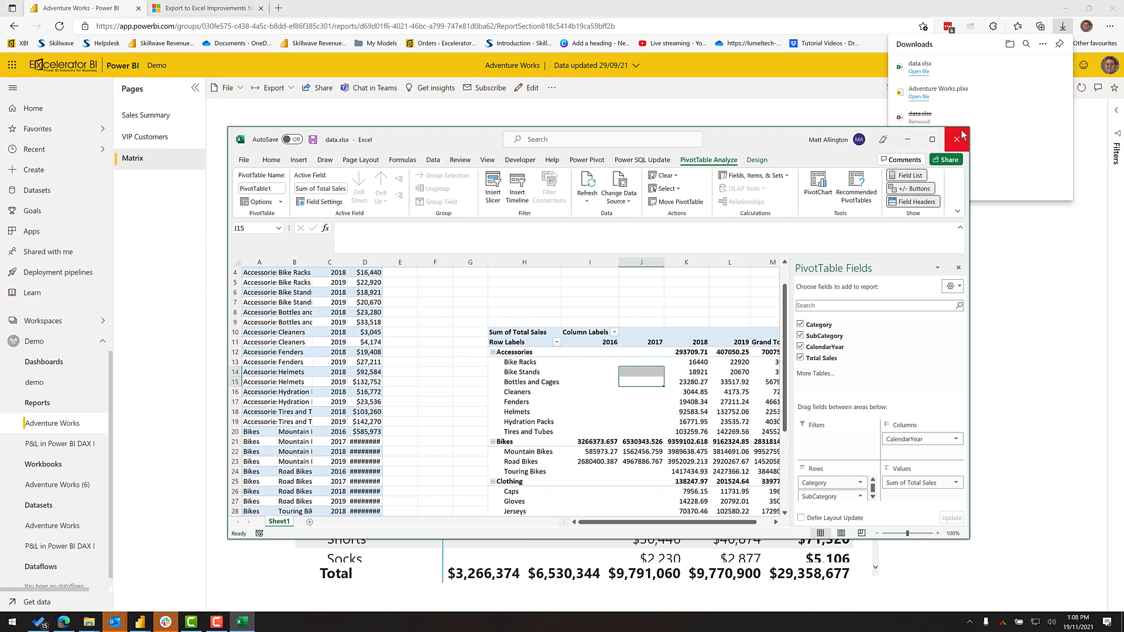
{"action": "left_click", "coordinate": [957, 139]}
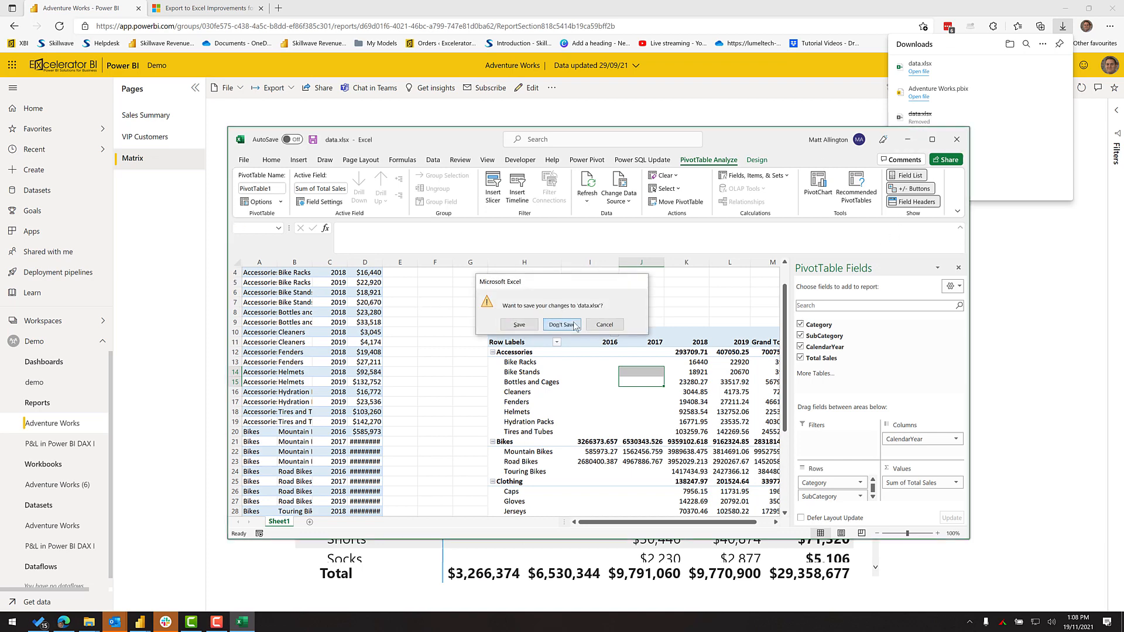
Discard the workbook, re-export the matrix as Data with current layout and open data (1).xlsx
{"action": "left_click", "coordinate": [562, 324]}
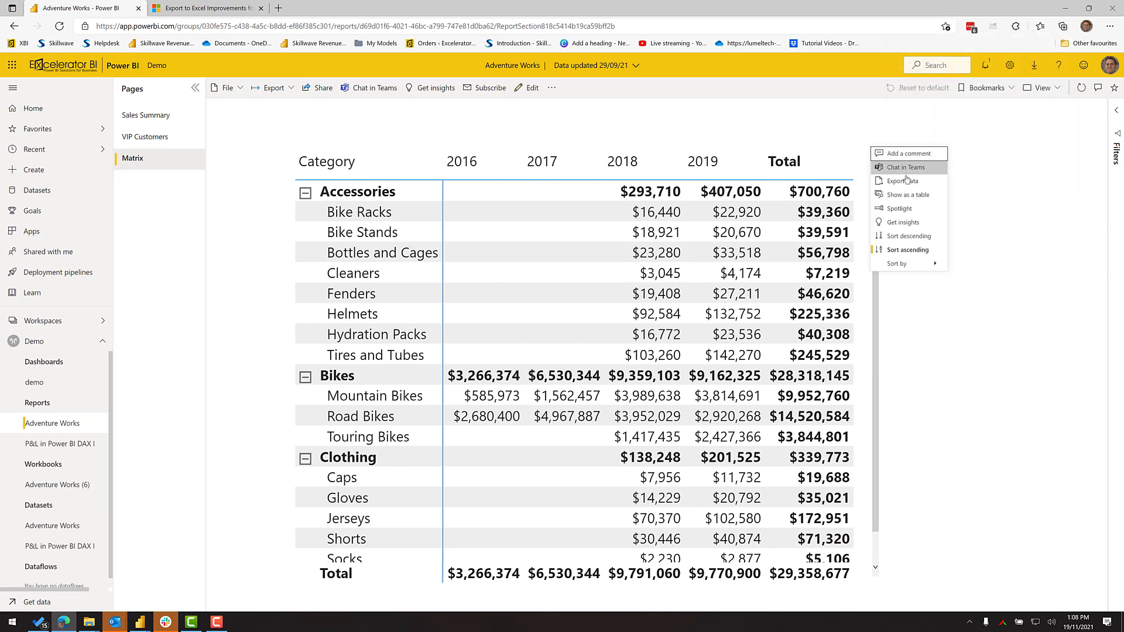
{"action": "left_click", "coordinate": [902, 180]}
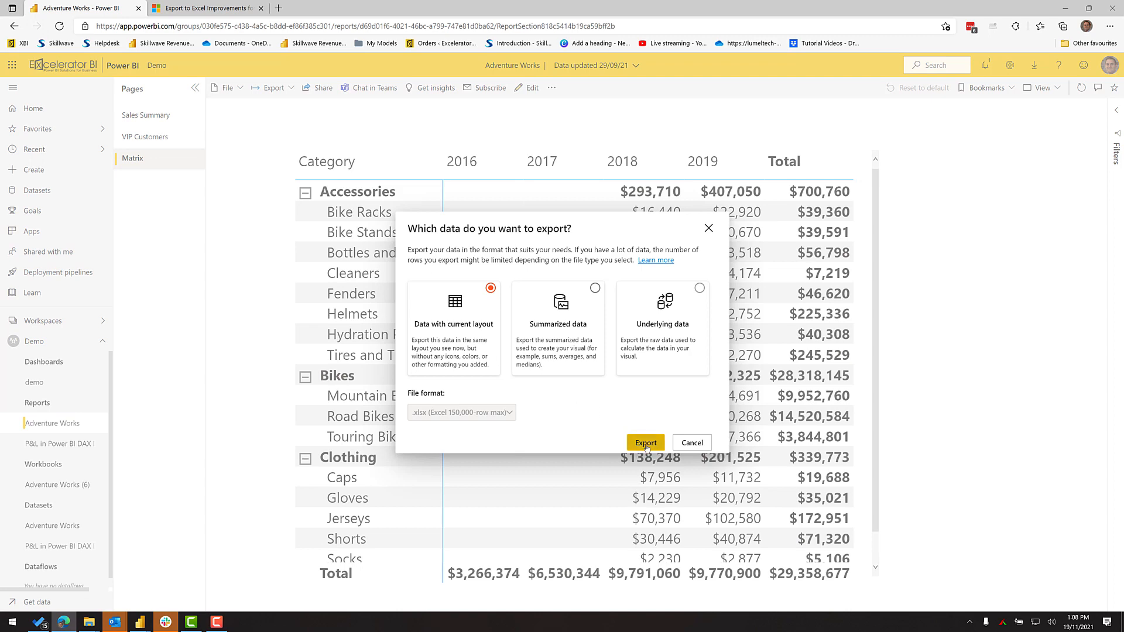
{"action": "left_click", "coordinate": [645, 443]}
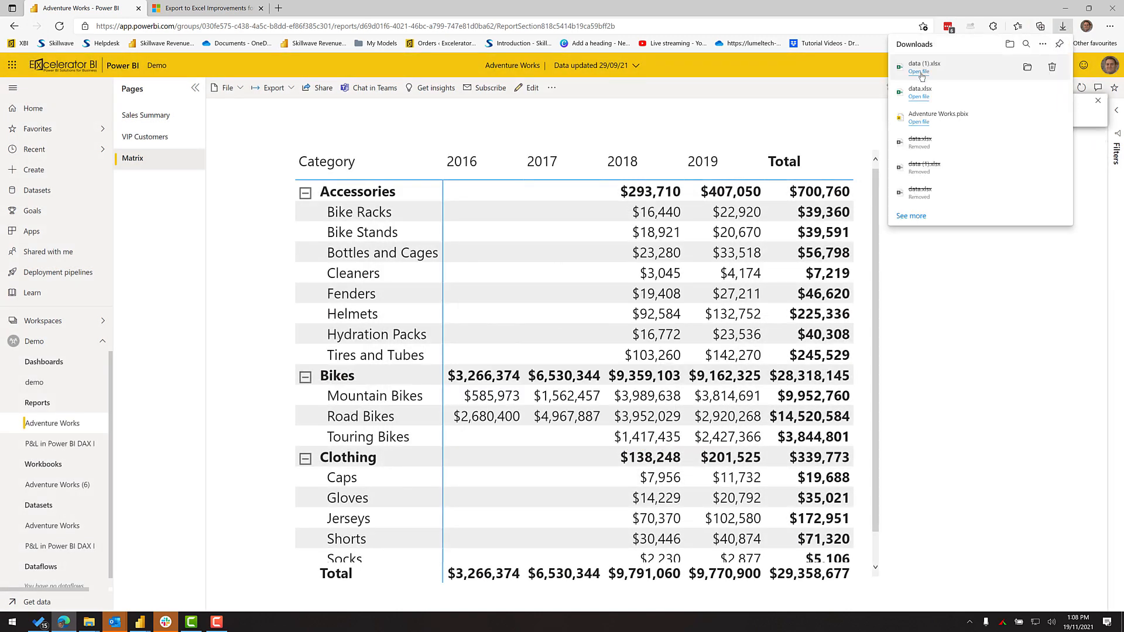
{"action": "left_click", "coordinate": [919, 72]}
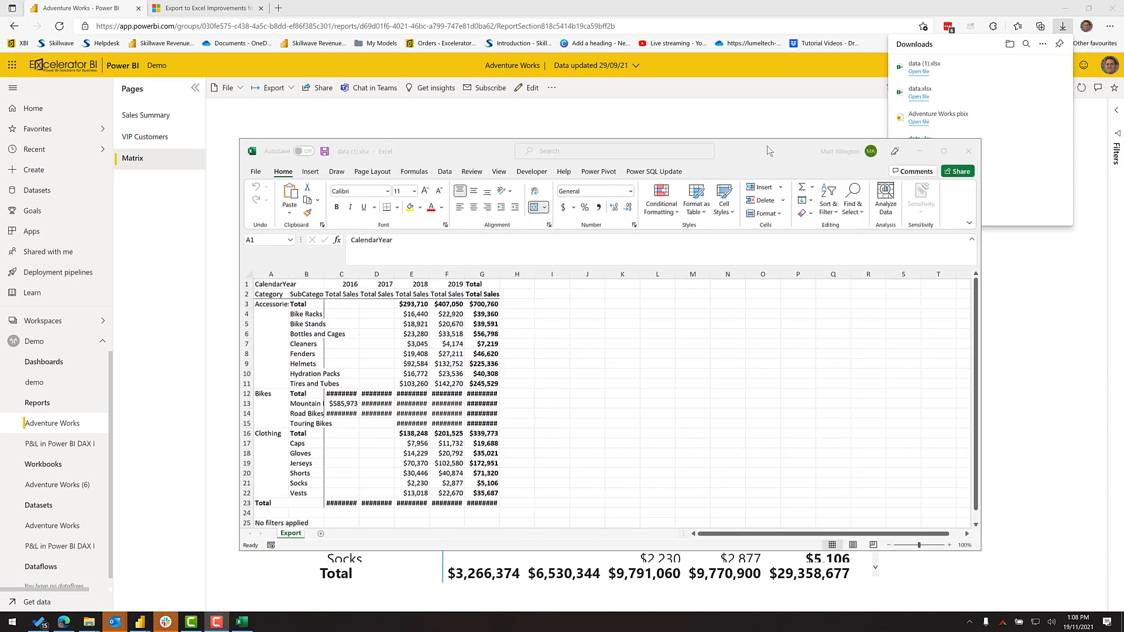
Maximize Excel and AutoFit the columns so all sales figures and subcategory names show in full
{"action": "left_click", "coordinate": [942, 151]}
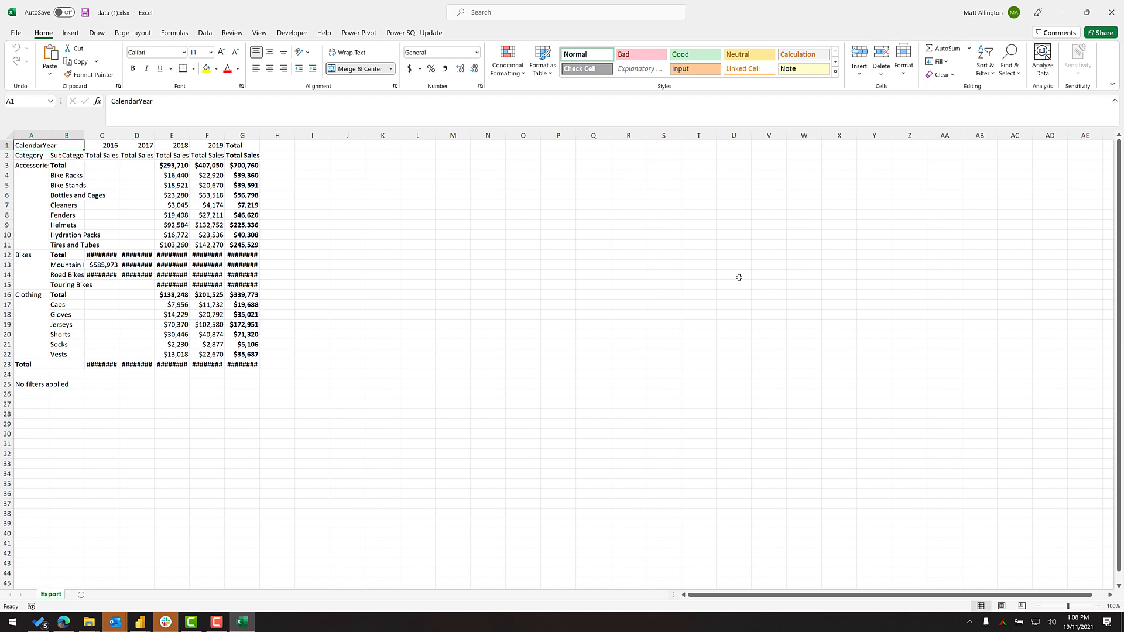
{"action": "left_click_drag", "start_coordinate": [100, 135], "coordinate": [136, 135]}
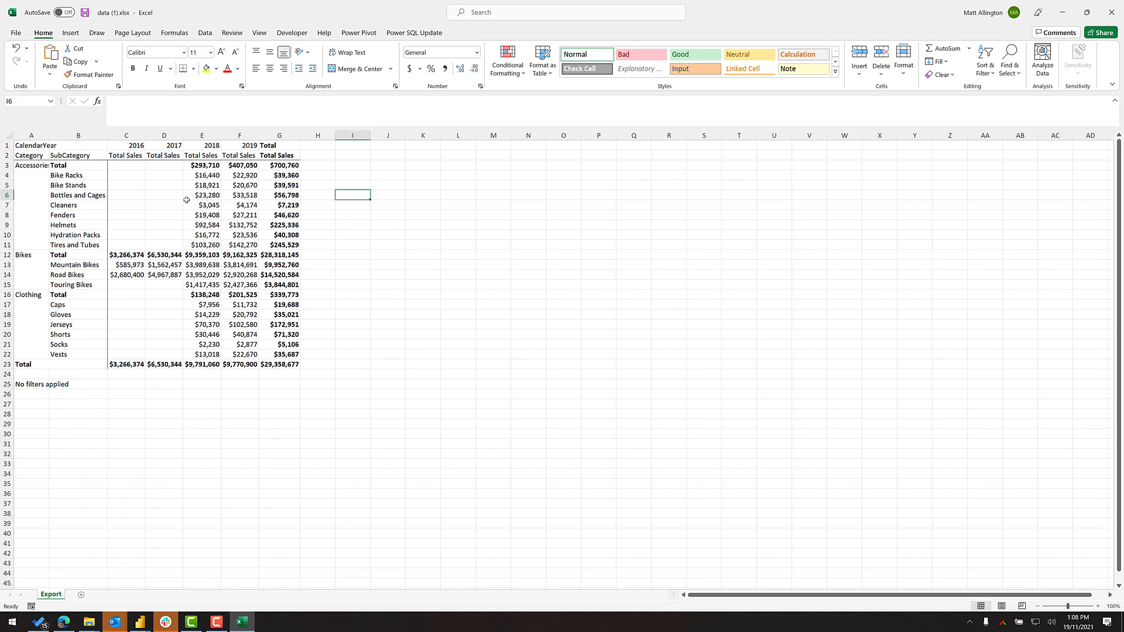
{"action": "left_click", "coordinate": [202, 205]}
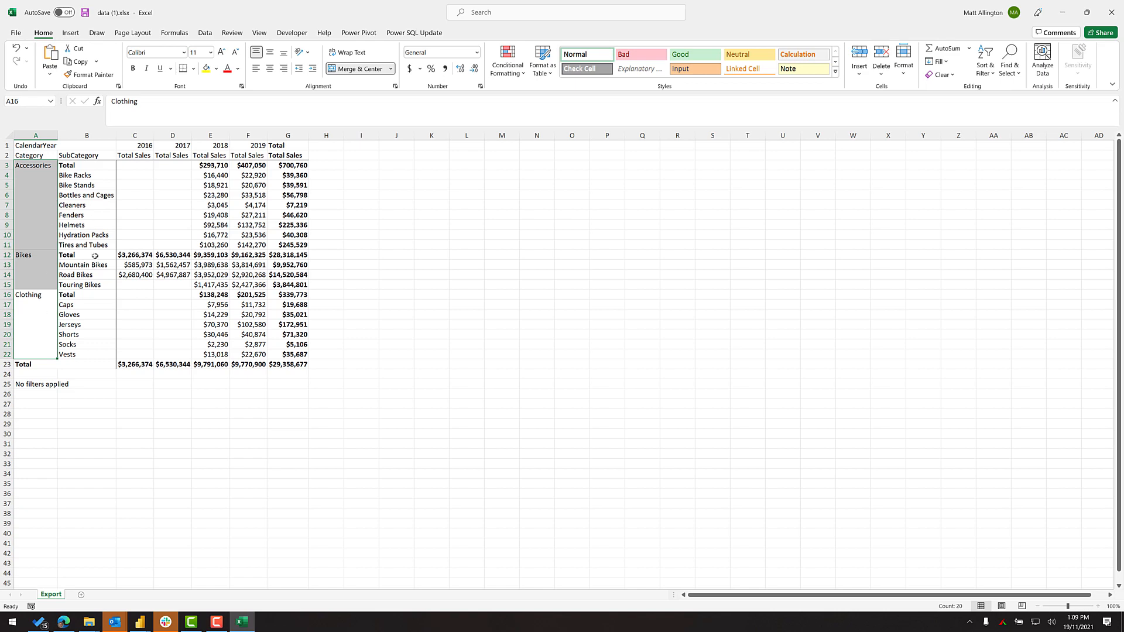
Unmerge A3:A22 so Accessories, Bikes and Clothing fill every row, then return to the Power BI matrix options
{"action": "left_click", "coordinate": [389, 68]}
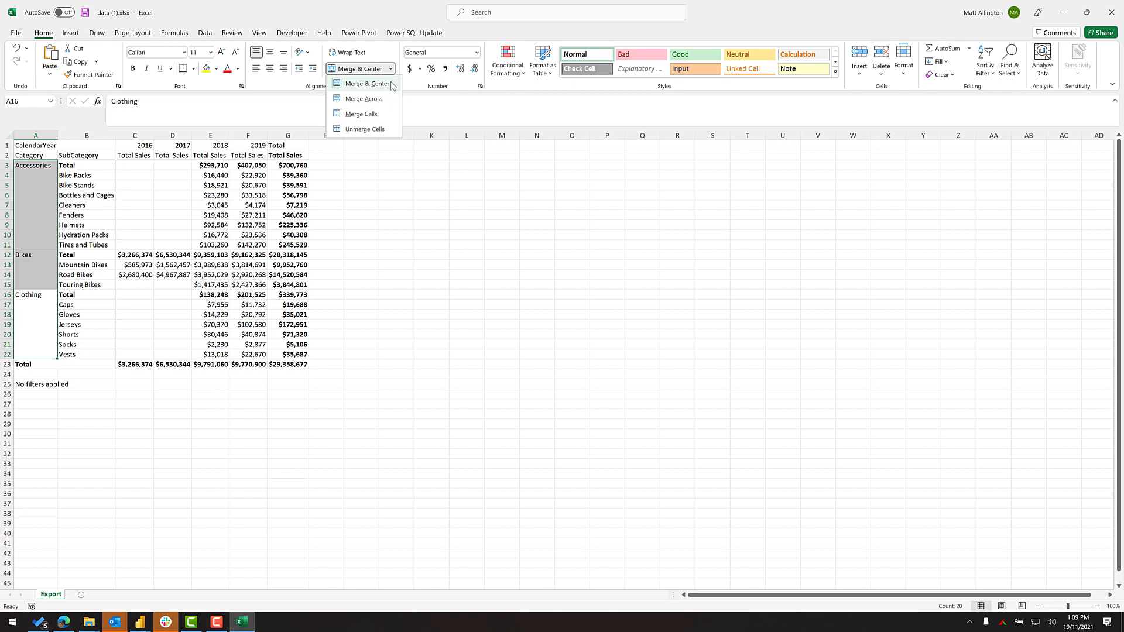
{"action": "left_click", "coordinate": [363, 129]}
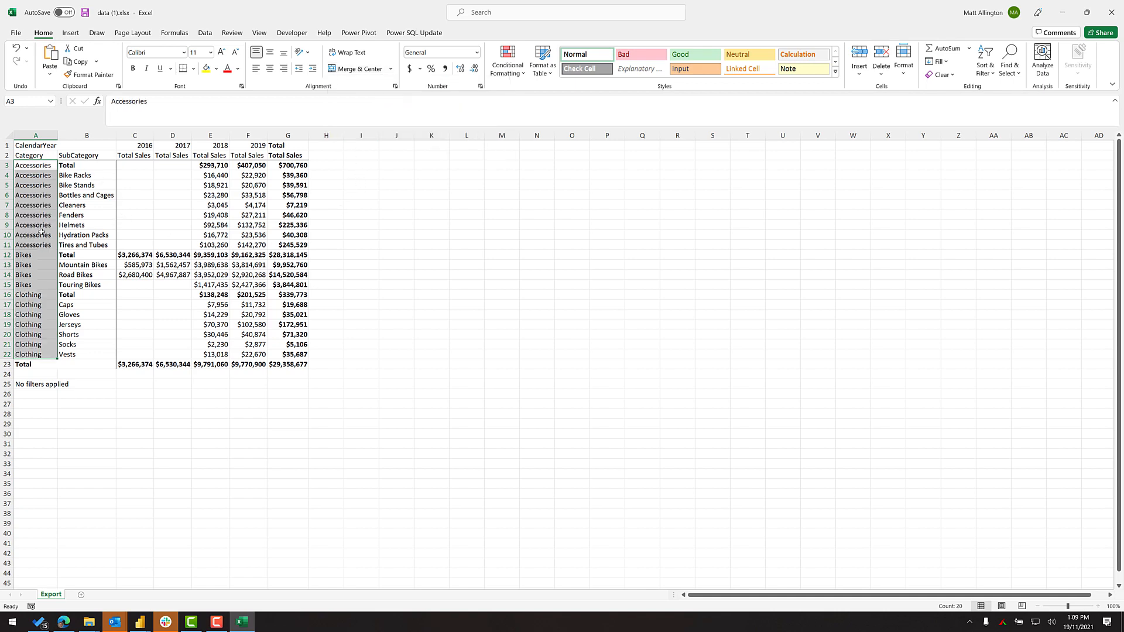
{"action": "mouse_move", "coordinate": [67, 265]}
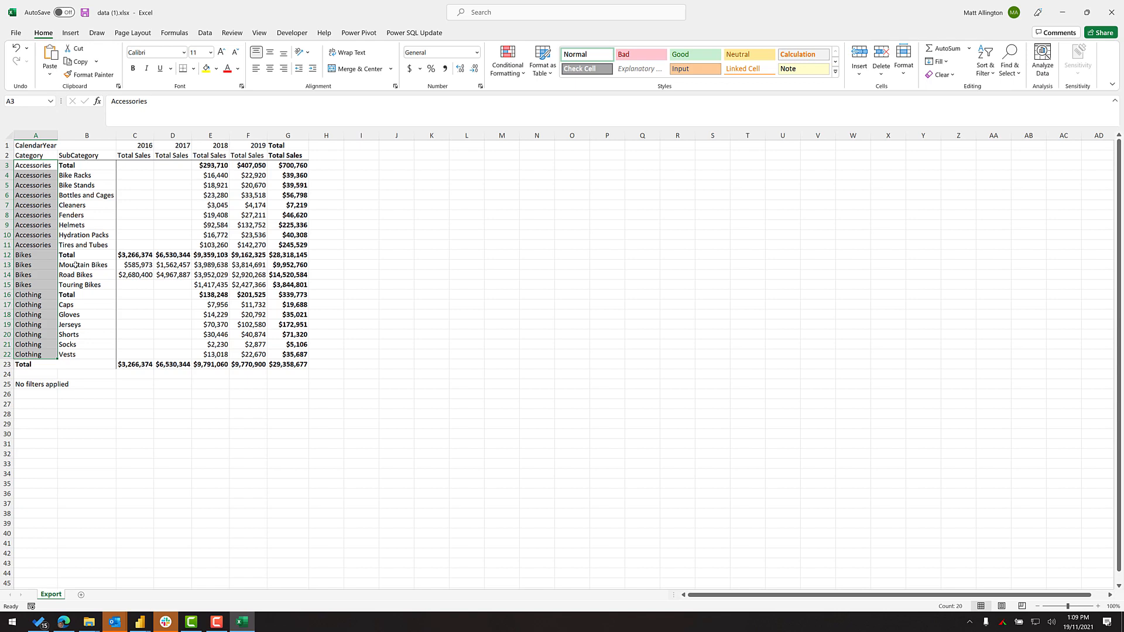
{"action": "left_click", "coordinate": [246, 305]}
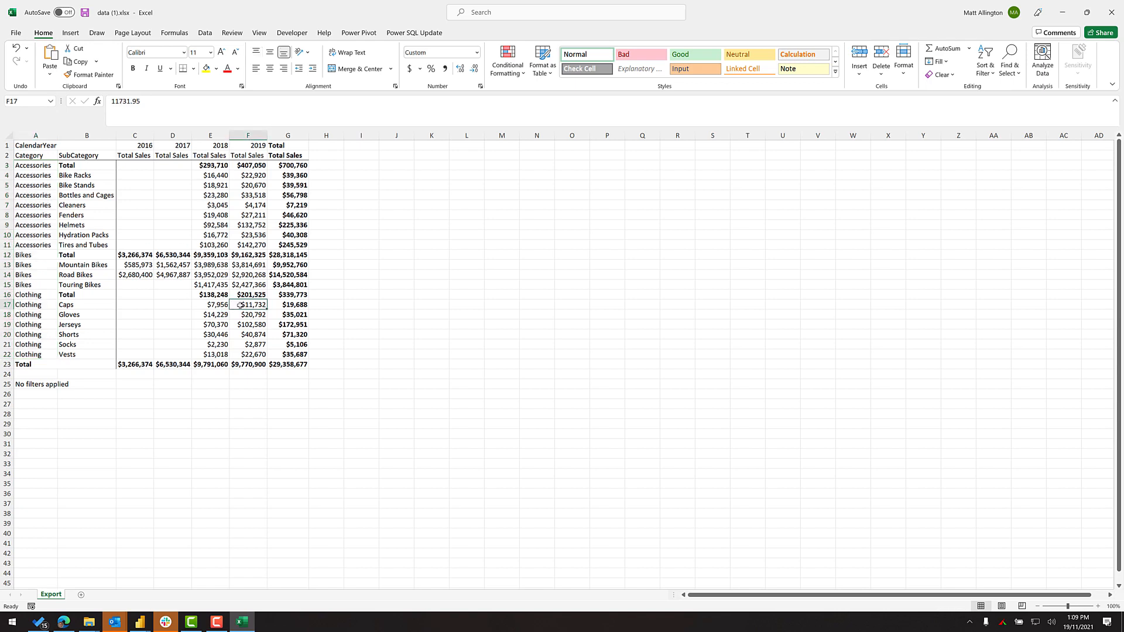
{"action": "mouse_move", "coordinate": [349, 297]}
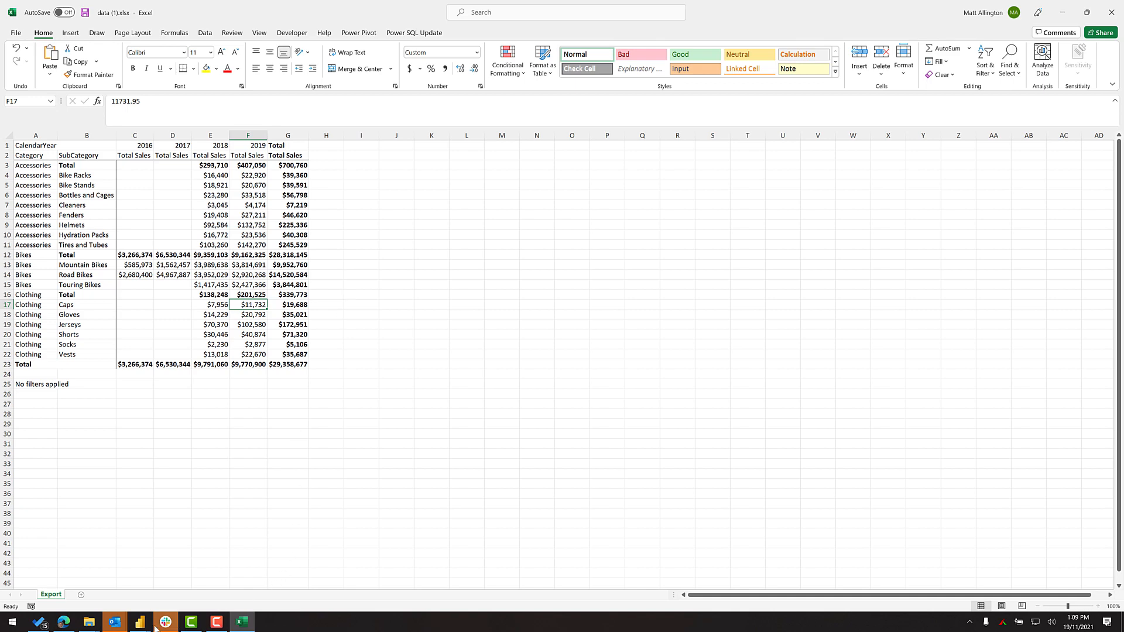
{"action": "left_click", "coordinate": [141, 622]}
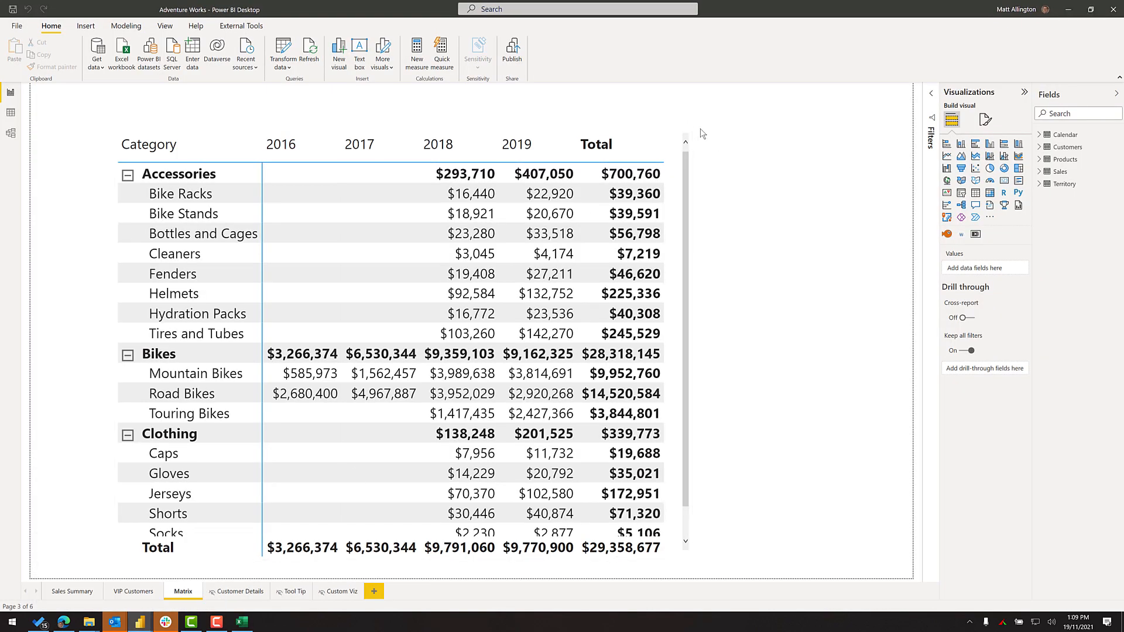
{"action": "right_click", "coordinate": [702, 133]}
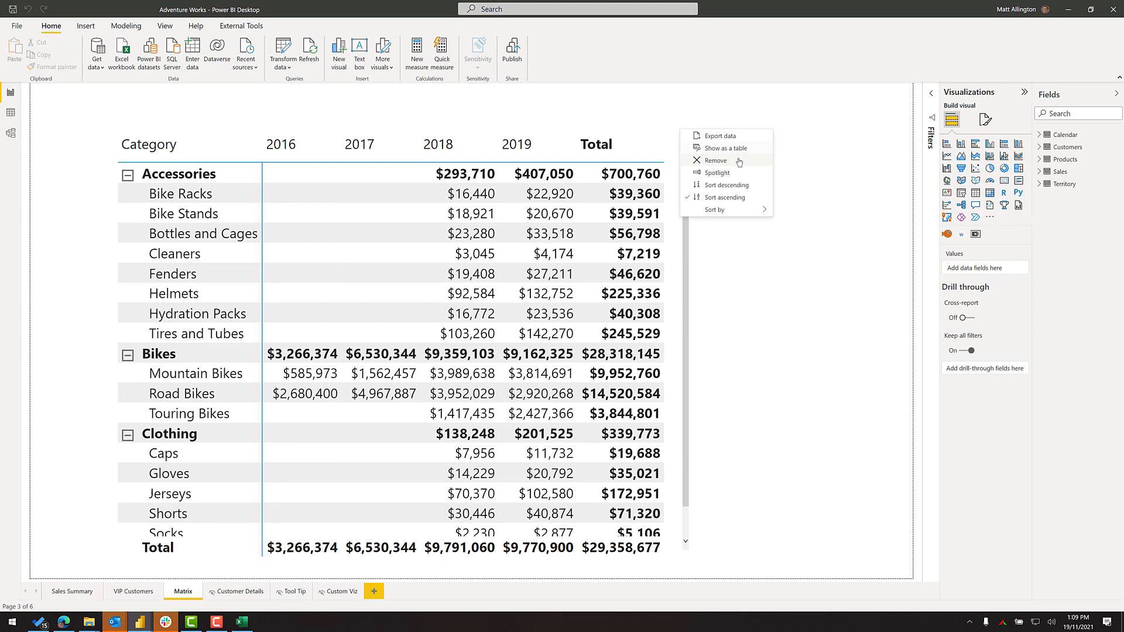